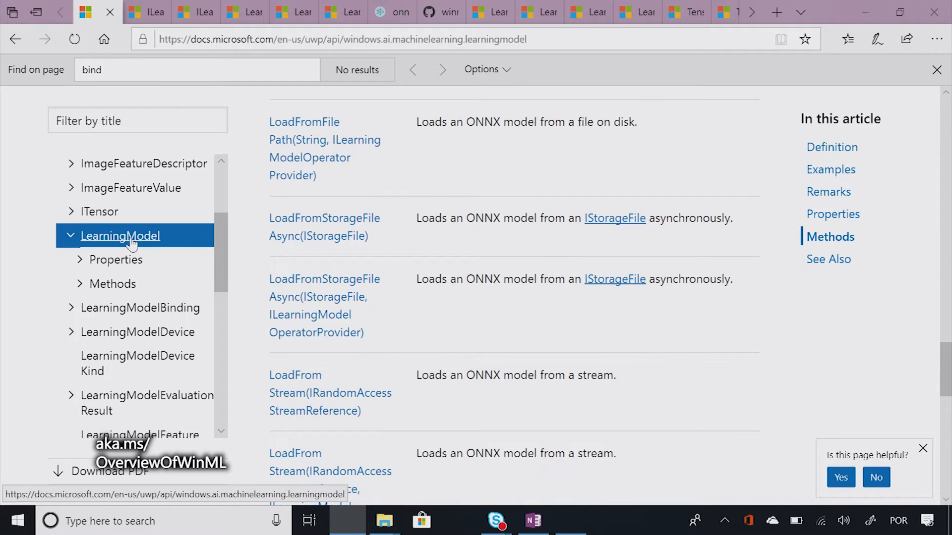
{"action": "mouse_move", "coordinate": [582, 409]}
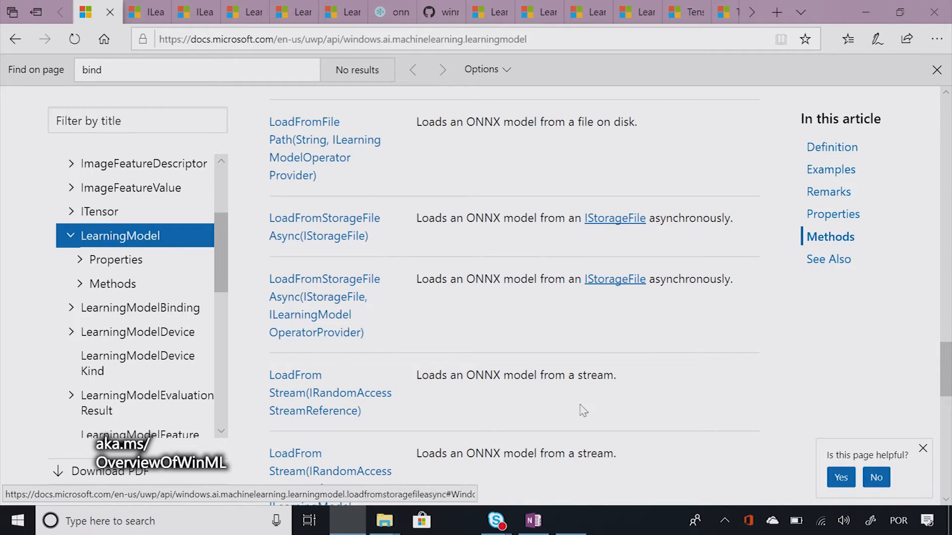
{"action": "mouse_move", "coordinate": [623, 201]}
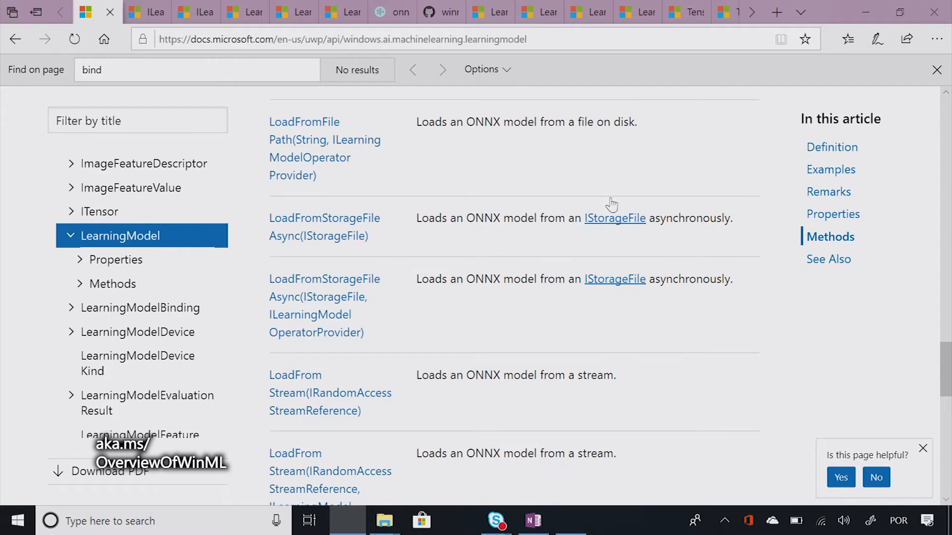
{"action": "mouse_move", "coordinate": [709, 363]}
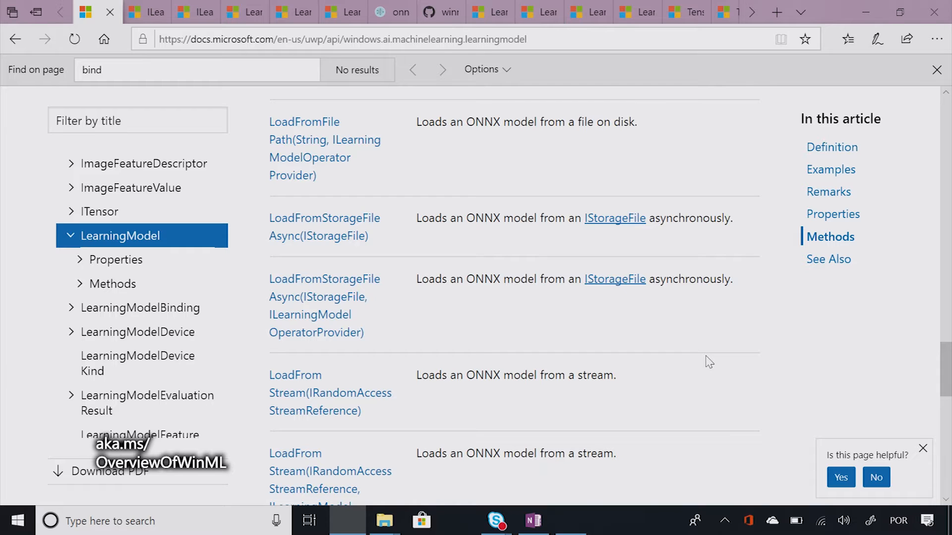
{"action": "mouse_move", "coordinate": [504, 170]}
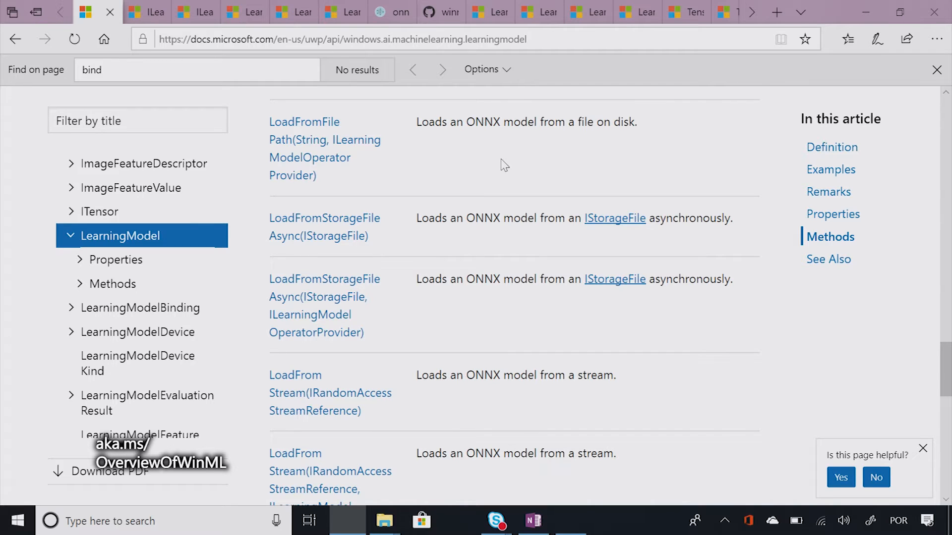
{"action": "mouse_move", "coordinate": [615, 279]}
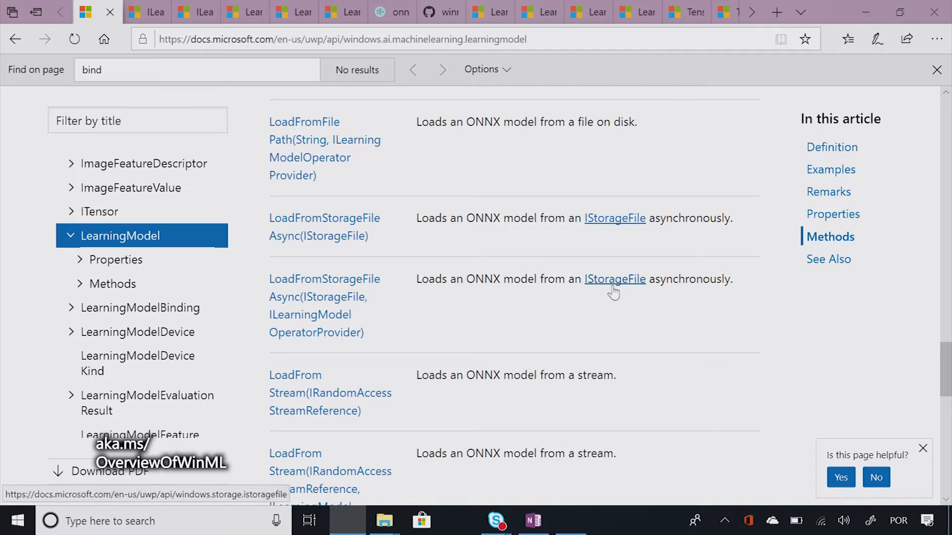
Scroll the LearningModel Methods table past LoadFromStorageFileAsync to the LoadFromStream entries.
{"action": "scroll", "scroll_direction": "down", "scroll_amount": 3}
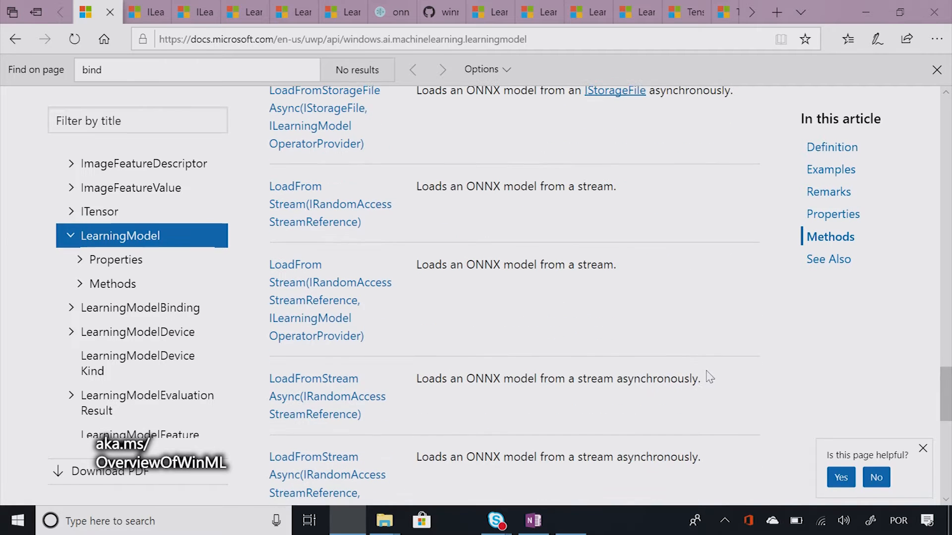
{"action": "mouse_move", "coordinate": [483, 297]}
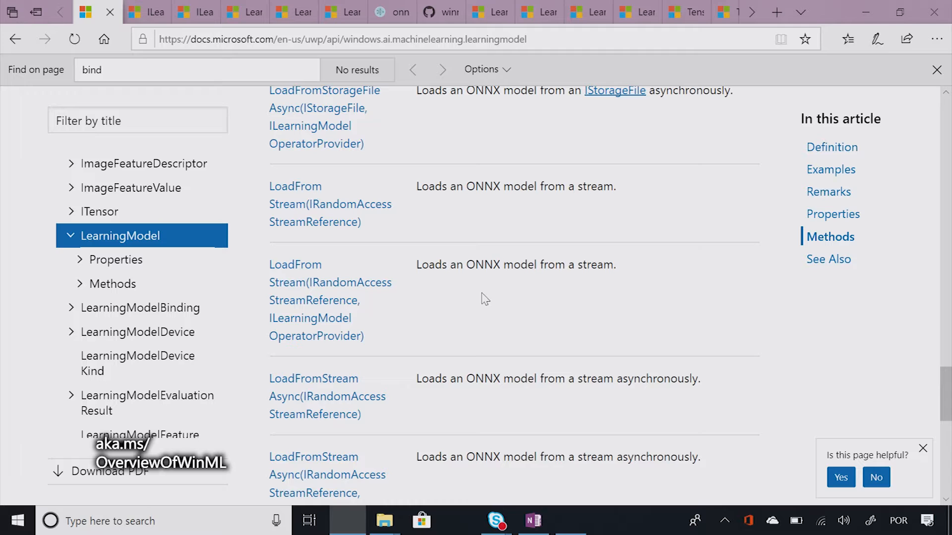
{"action": "mouse_move", "coordinate": [484, 292]}
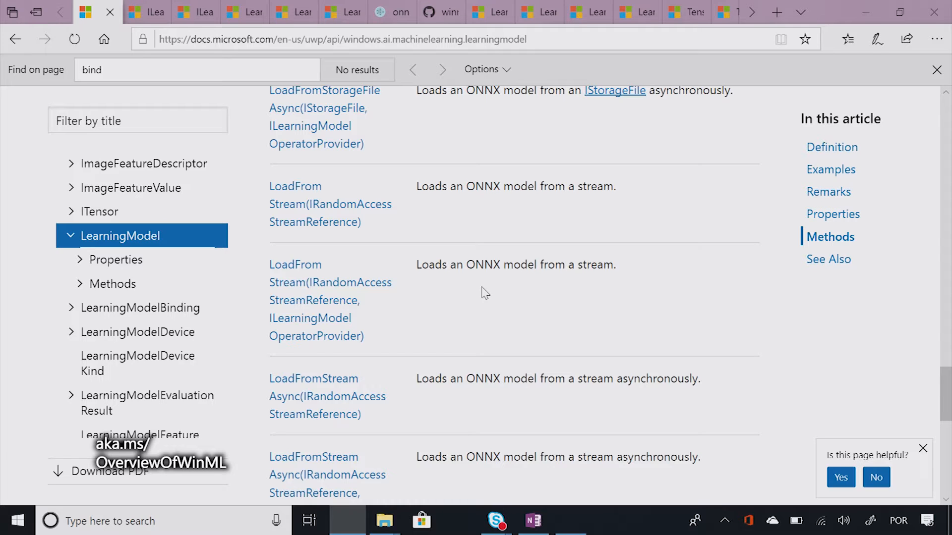
{"action": "mouse_move", "coordinate": [483, 325]}
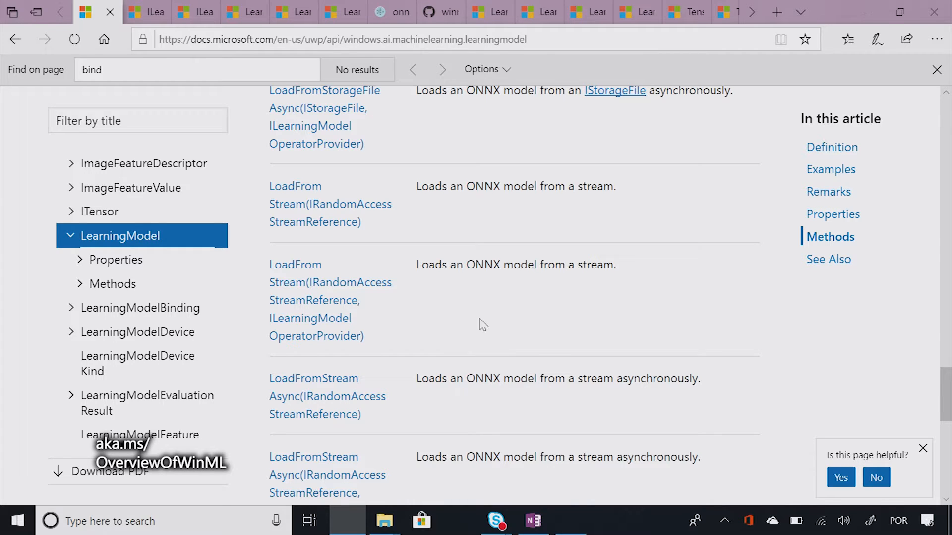
{"action": "mouse_move", "coordinate": [541, 351]}
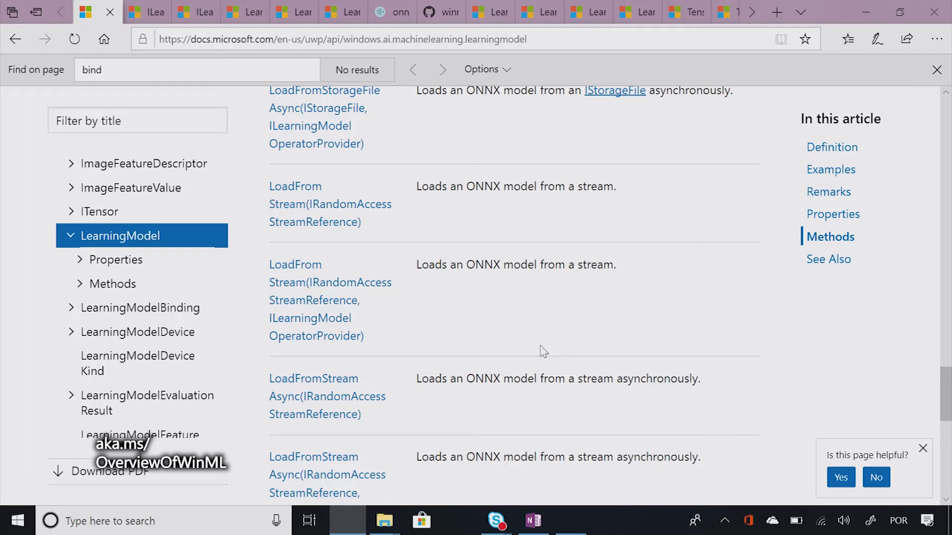
{"action": "scroll", "scroll_direction": "up", "scroll_amount": 3}
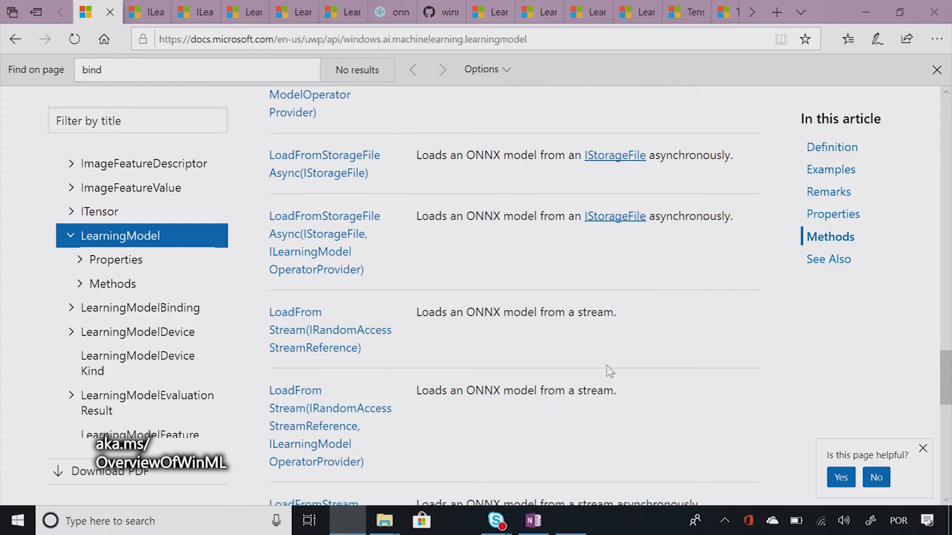
{"action": "scroll", "scroll_direction": "up", "scroll_amount": 3}
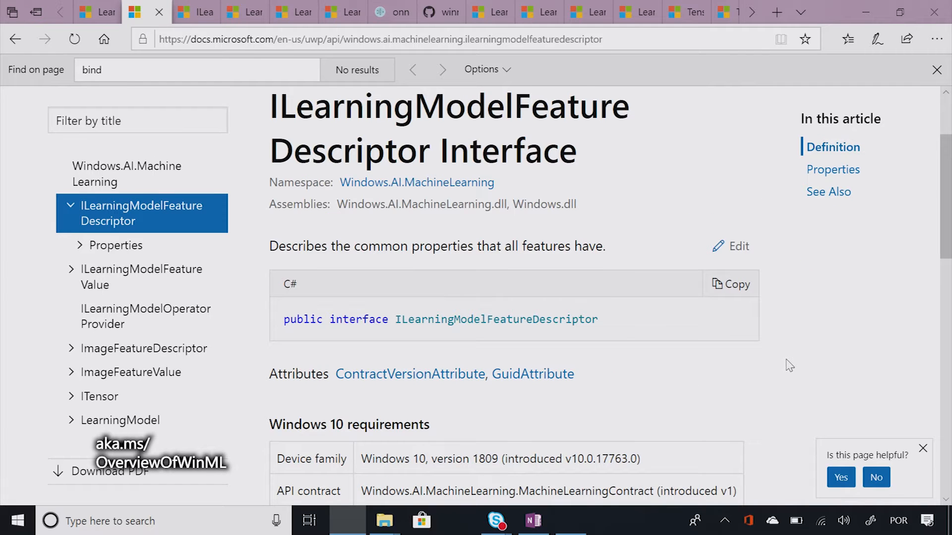
{"action": "mouse_move", "coordinate": [786, 361]}
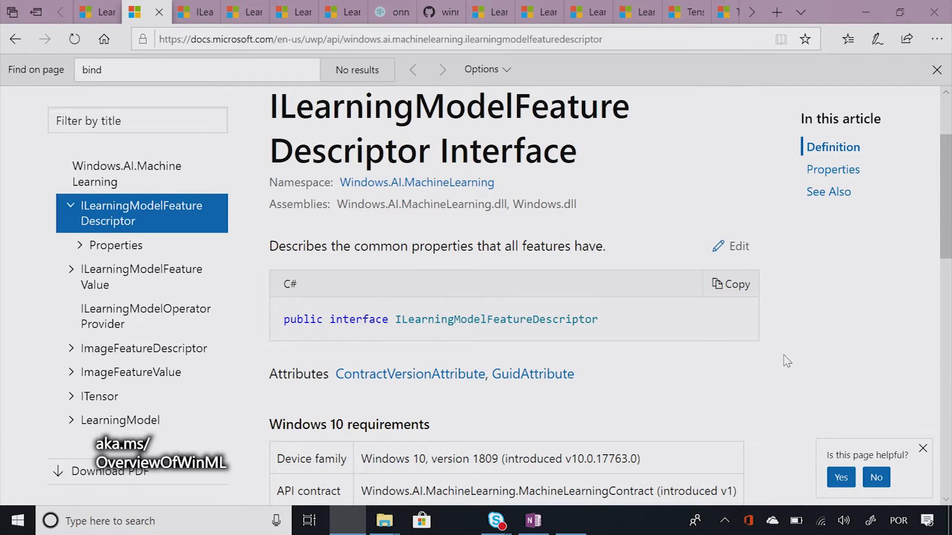
Scroll to the ILearningModelFeatureDescriptor Properties table: Description, IsRequired, Kind, Name.
{"action": "scroll", "scroll_direction": "down", "scroll_amount": 3}
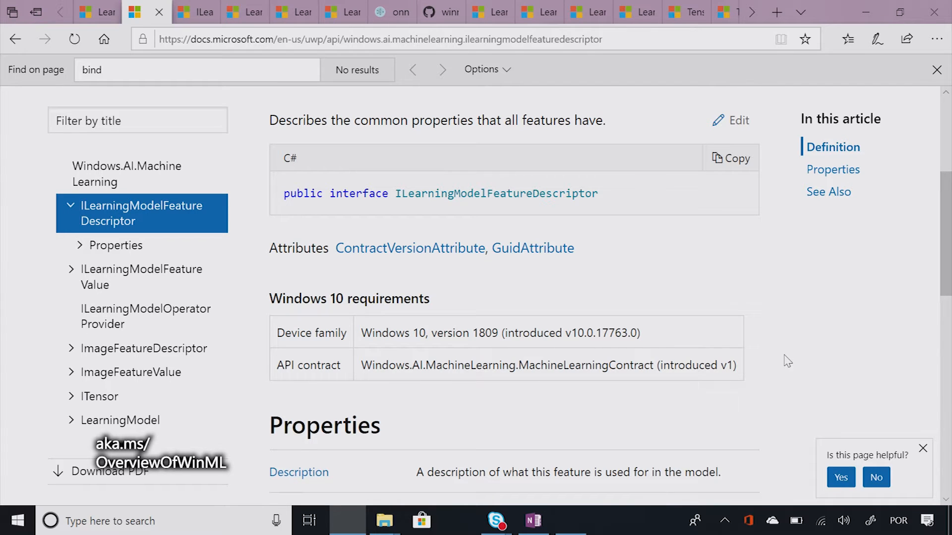
{"action": "scroll", "scroll_direction": "down", "scroll_amount": 3}
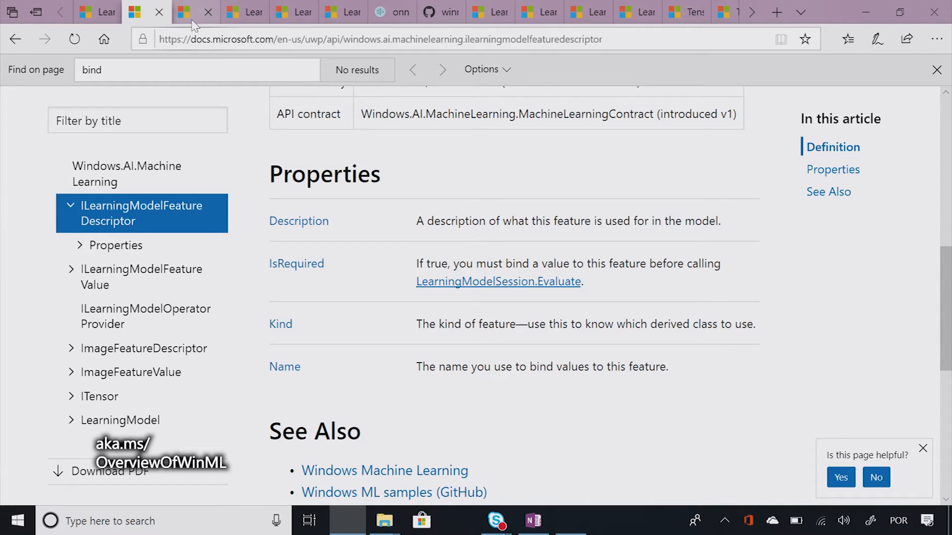
View the LearningModelFeatureKind fields (Image, Map, Sequence, Tensor), then switch to the Netron tab.
{"action": "left_click", "coordinate": [281, 323]}
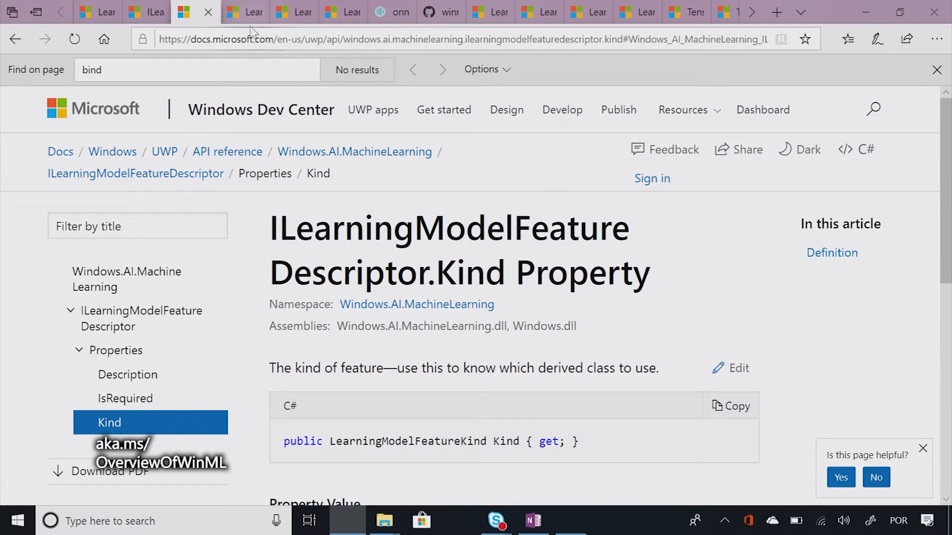
{"action": "mouse_move", "coordinate": [246, 11]}
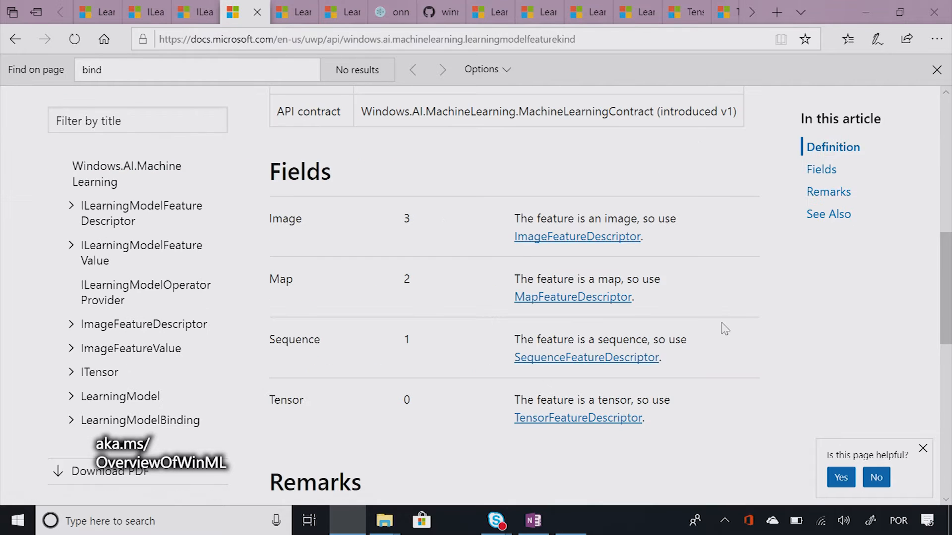
{"action": "mouse_move", "coordinate": [777, 312]}
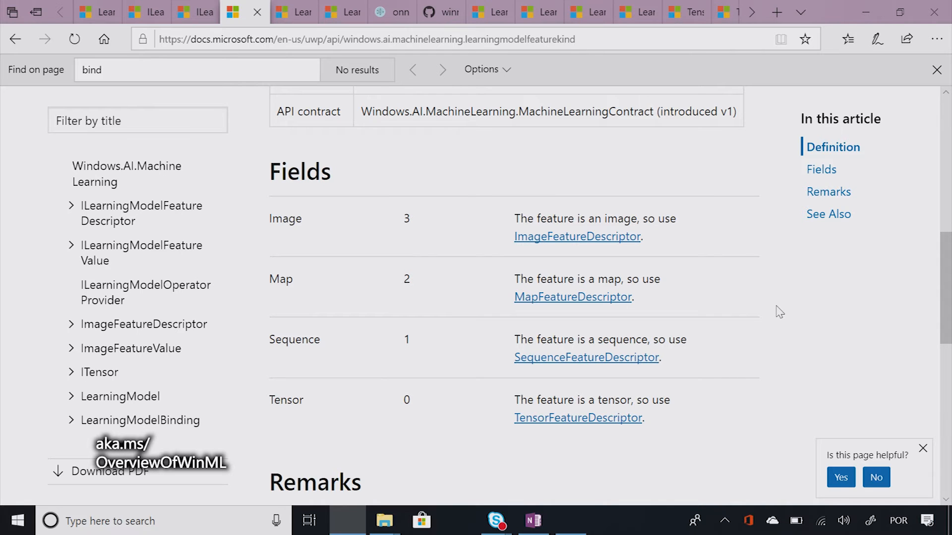
{"action": "left_click", "coordinate": [391, 12]}
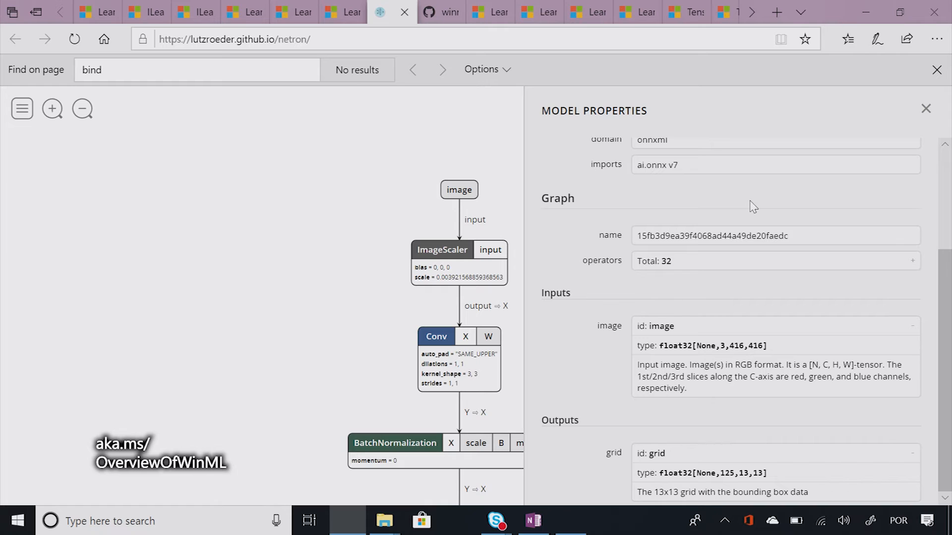
{"action": "left_click", "coordinate": [925, 109]}
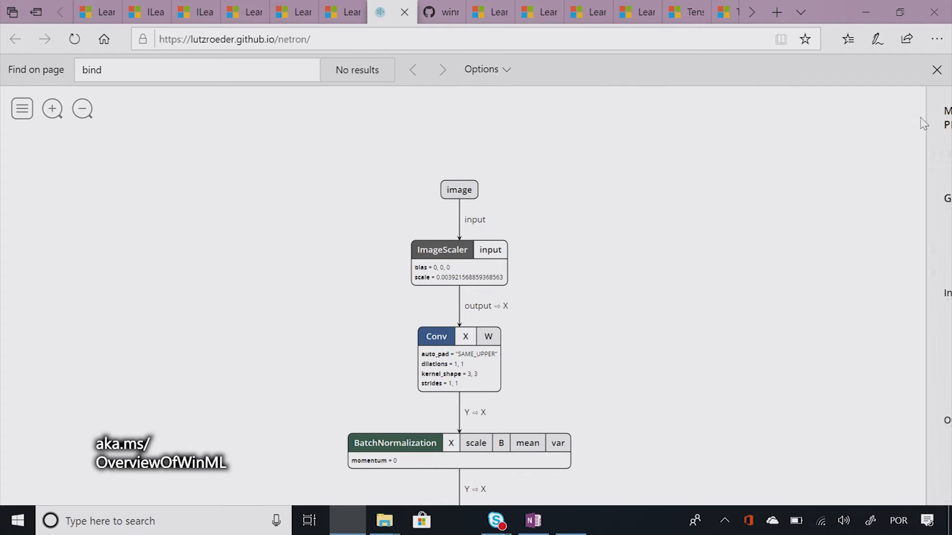
{"action": "mouse_move", "coordinate": [464, 201]}
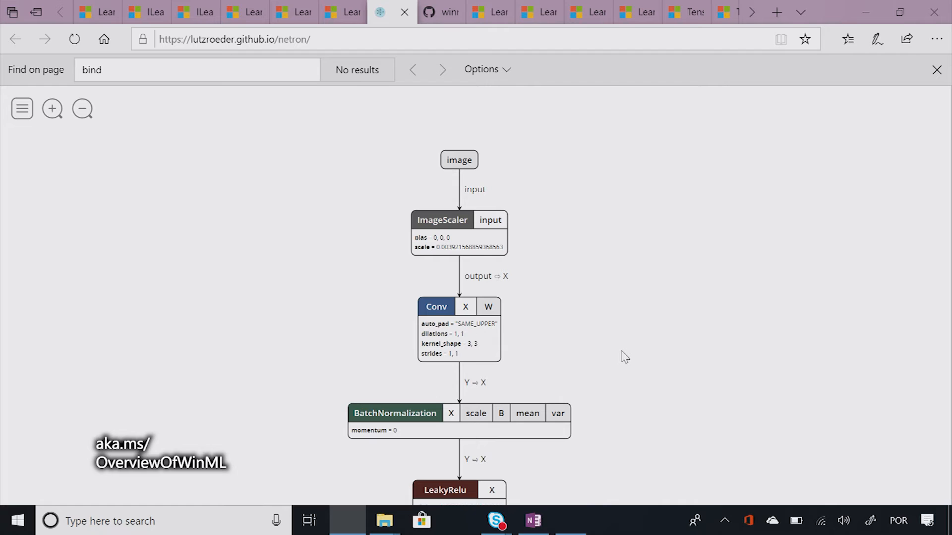
{"action": "mouse_move", "coordinate": [142, 275]}
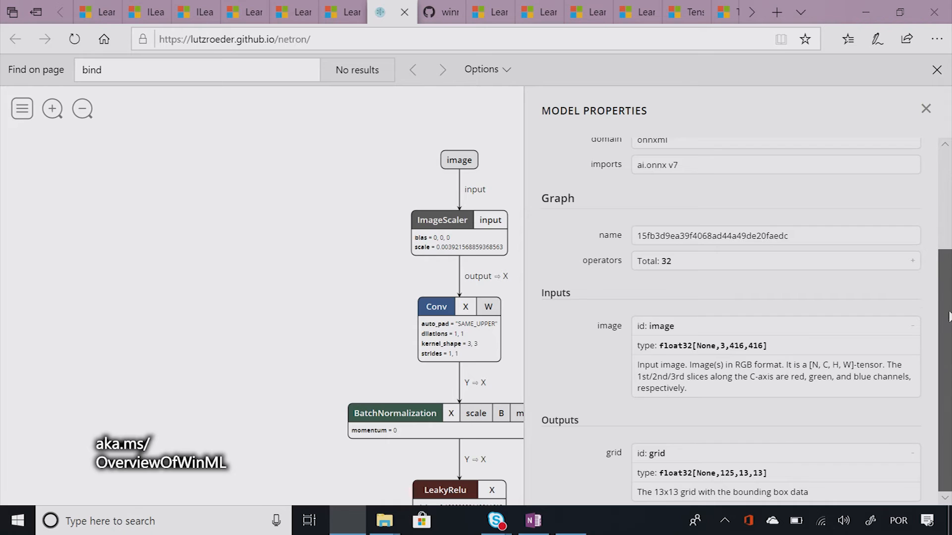
{"action": "mouse_move", "coordinate": [559, 305]}
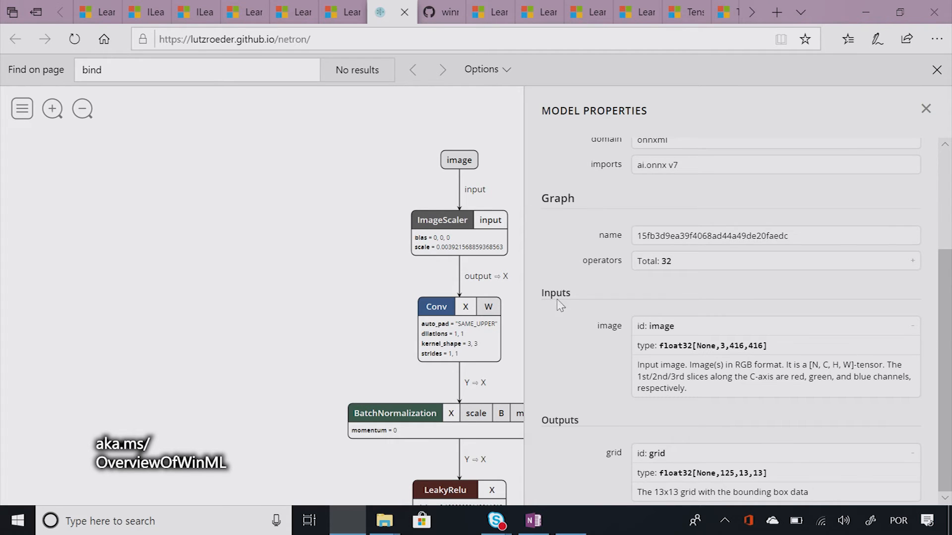
{"action": "mouse_move", "coordinate": [647, 338]}
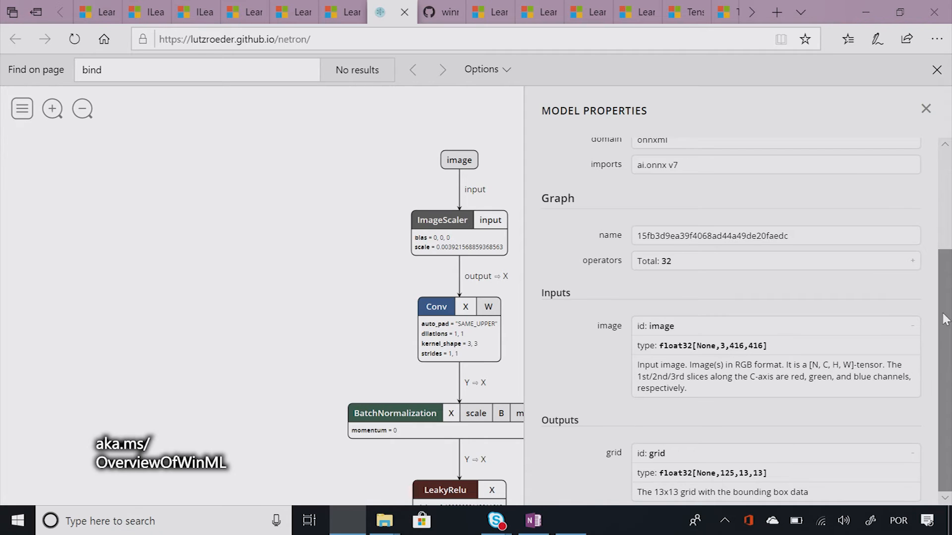
{"action": "mouse_move", "coordinate": [663, 463]}
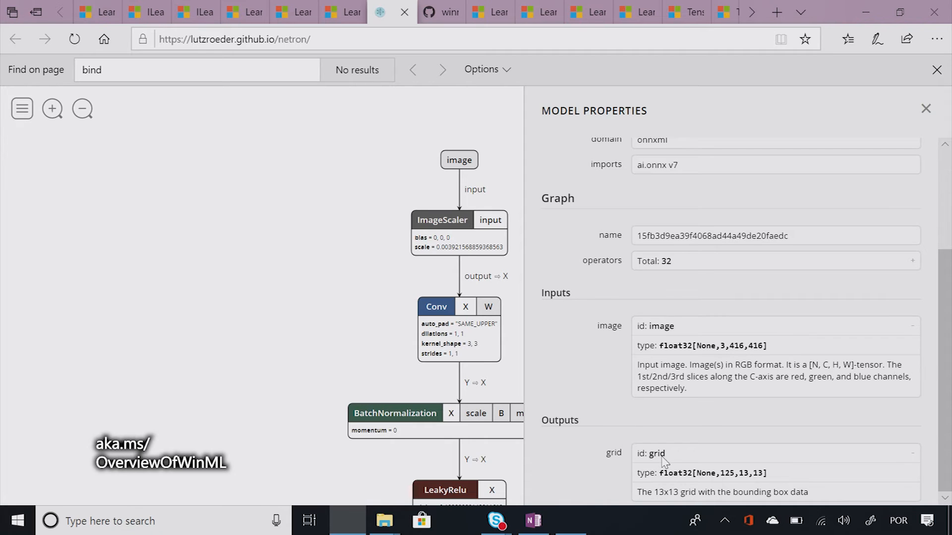
{"action": "mouse_move", "coordinate": [677, 434]}
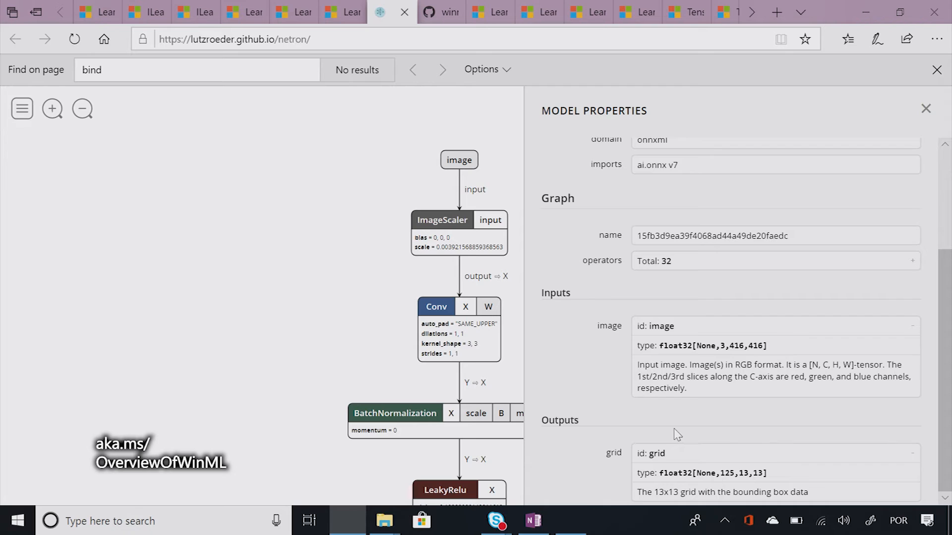